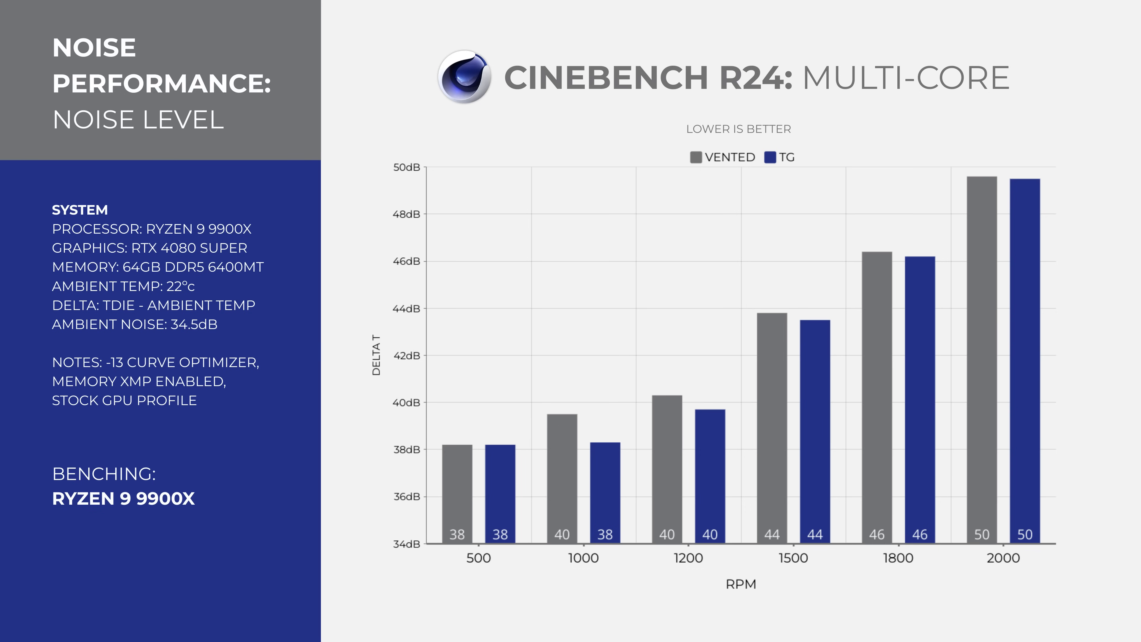
{"action": "key", "text": "Right"}
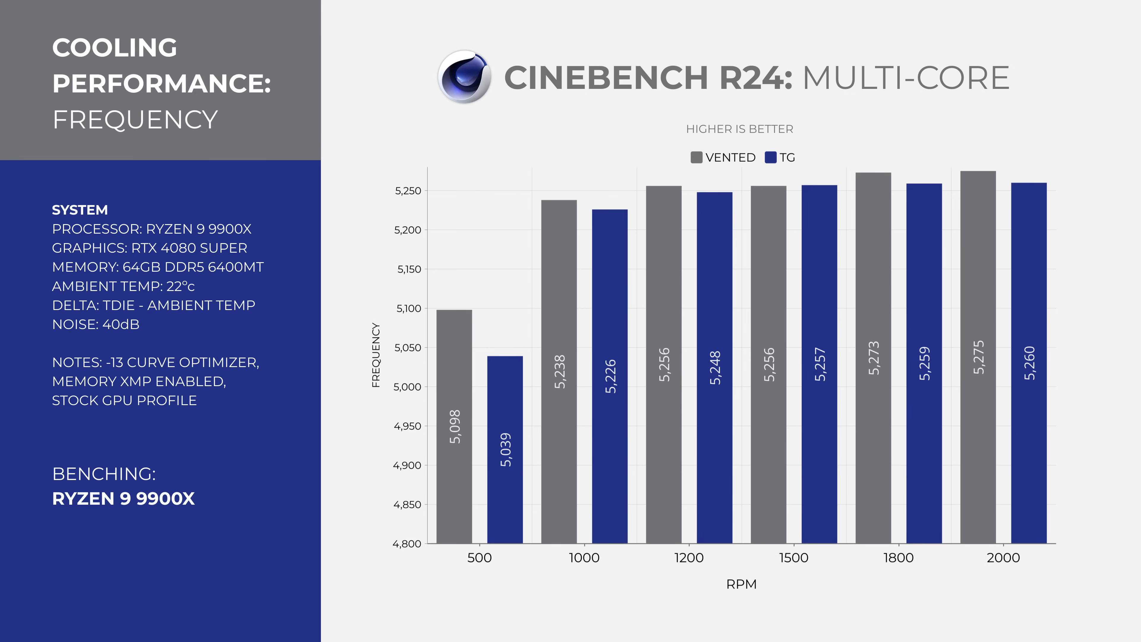